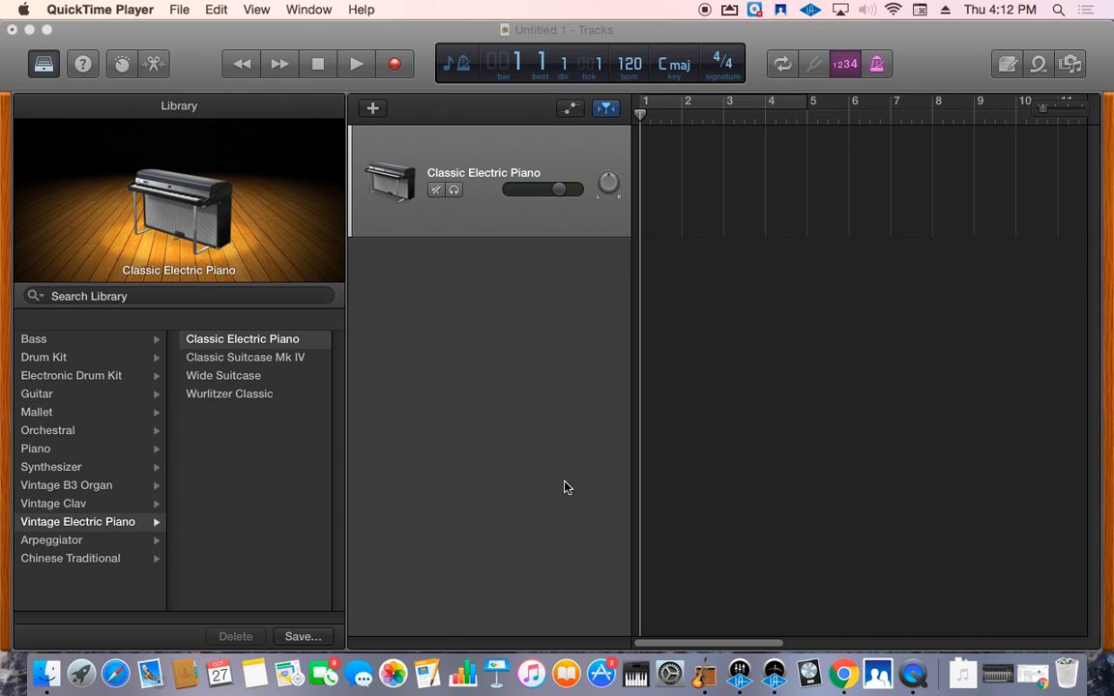
pyautogui.moveTo(711, 462)
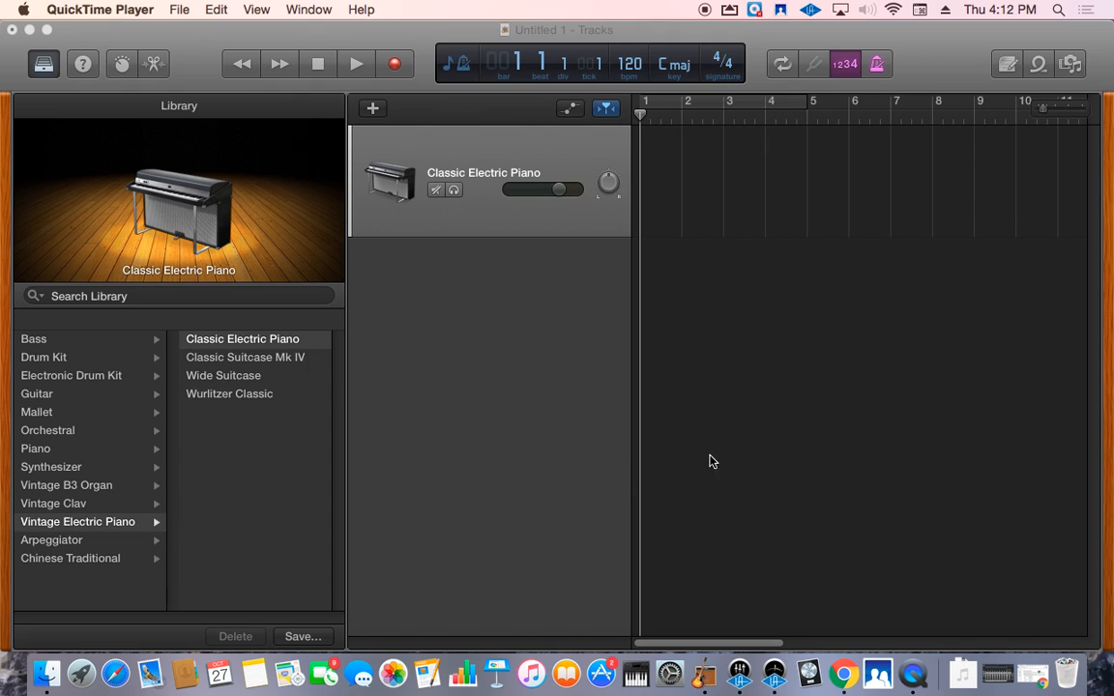
pyautogui.moveTo(853, 93)
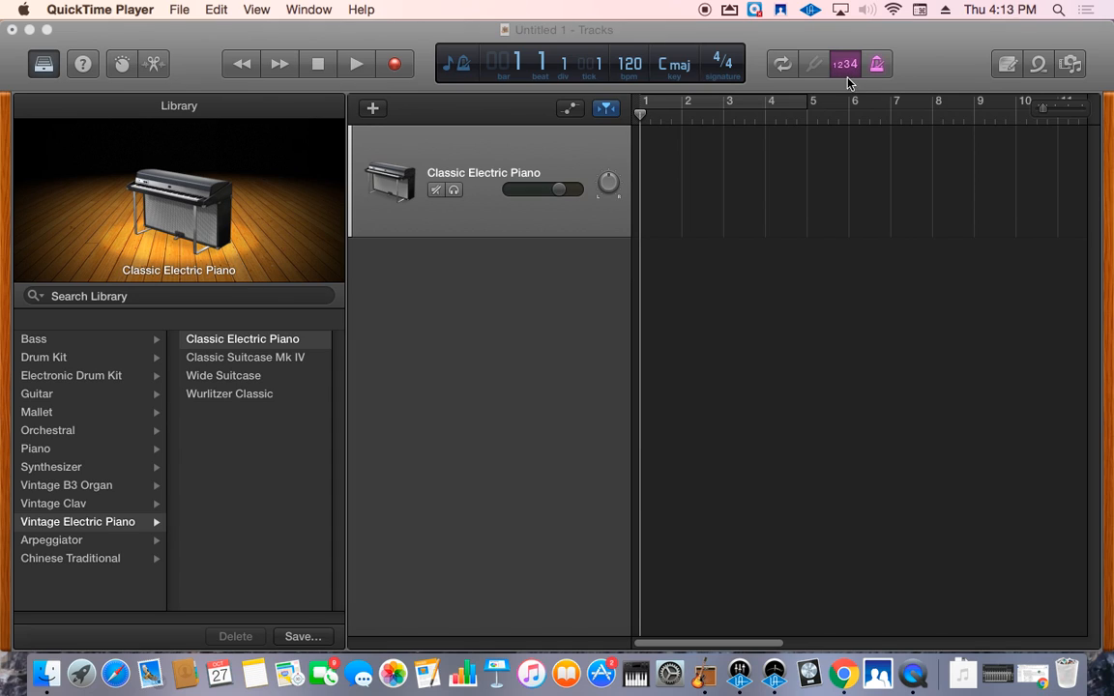
pyautogui.moveTo(853, 94)
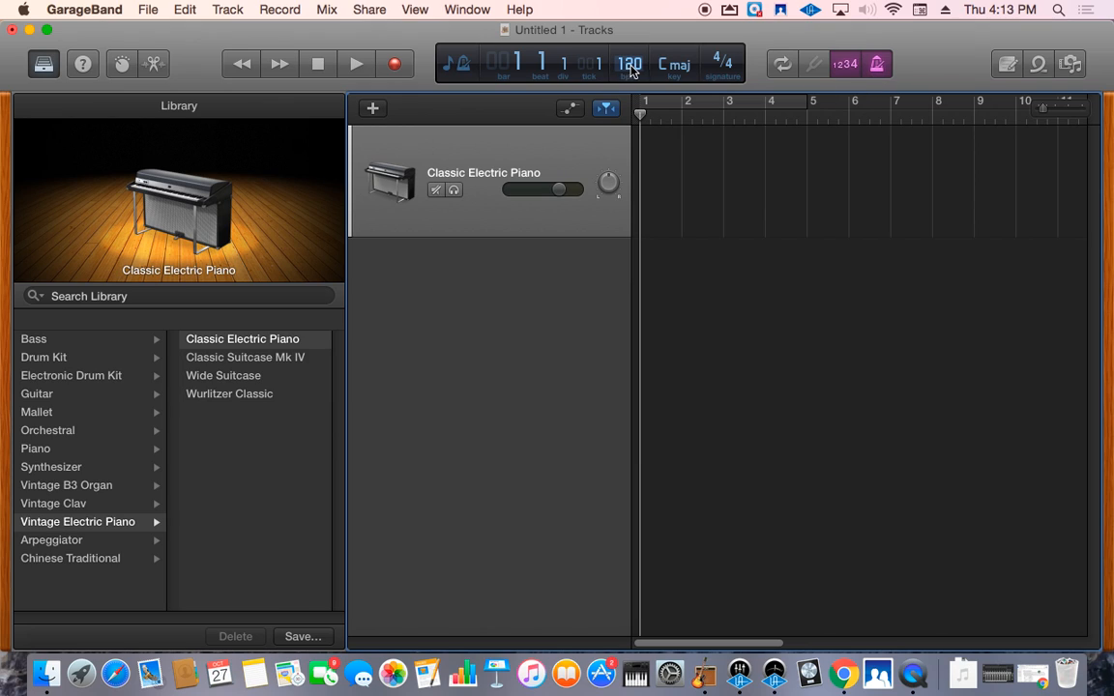
pyautogui.moveTo(631, 64)
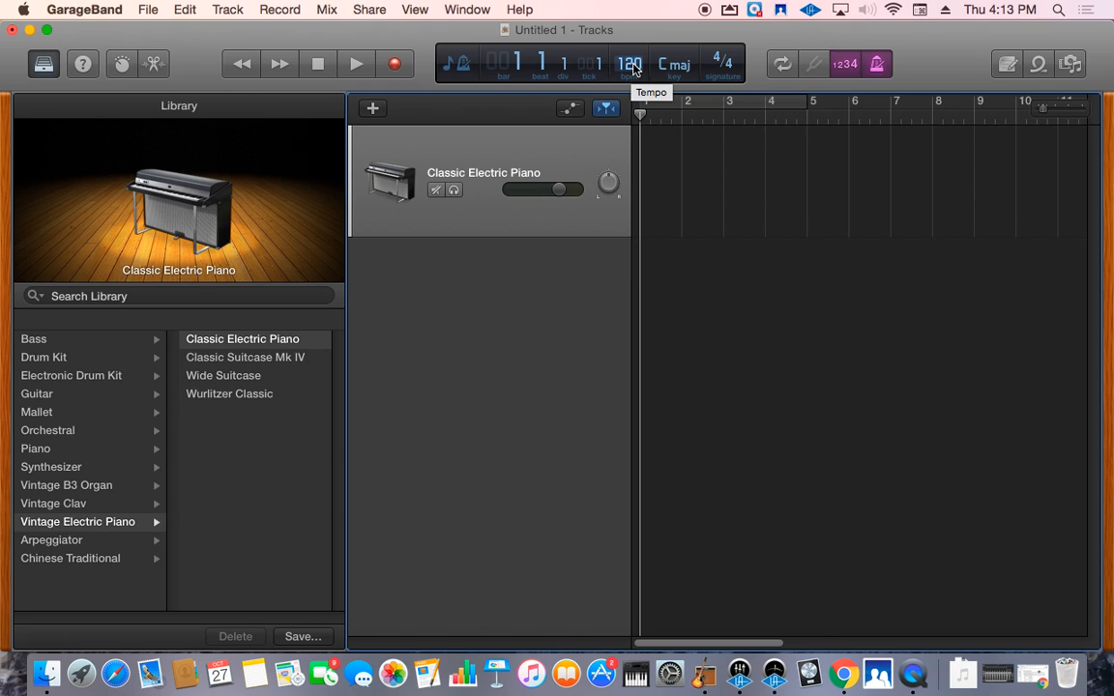
# - Lower the project tempo from 120 to 70 BPM in the LCD display
pyautogui.click(630, 62)
pyautogui.write('70')
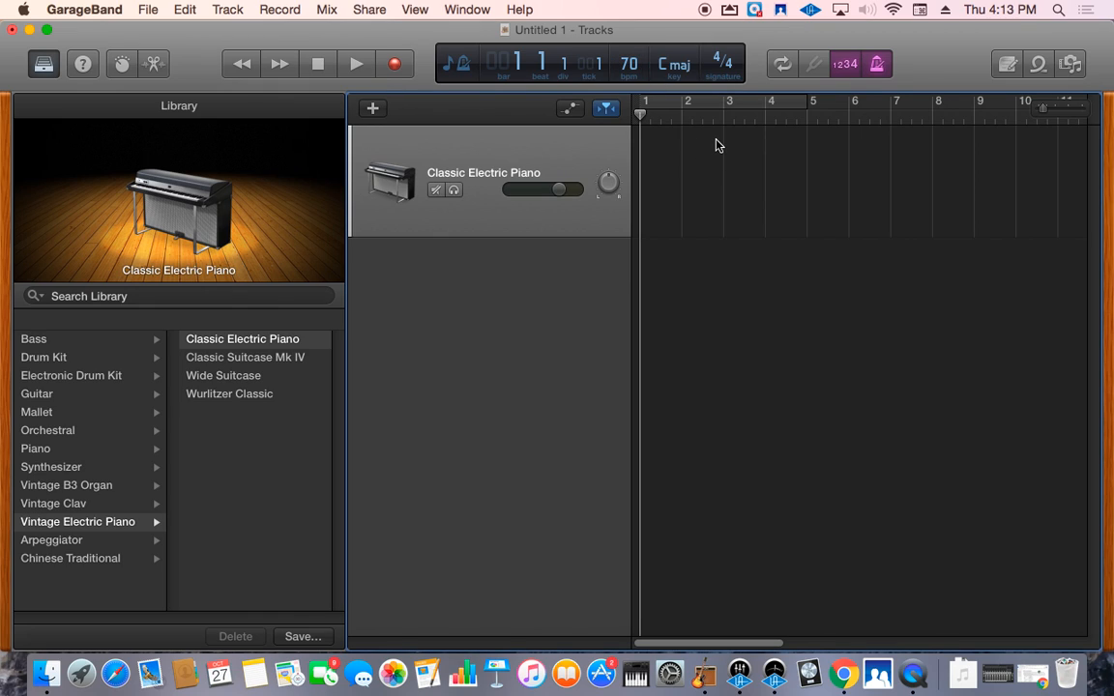
pyautogui.moveTo(696, 150)
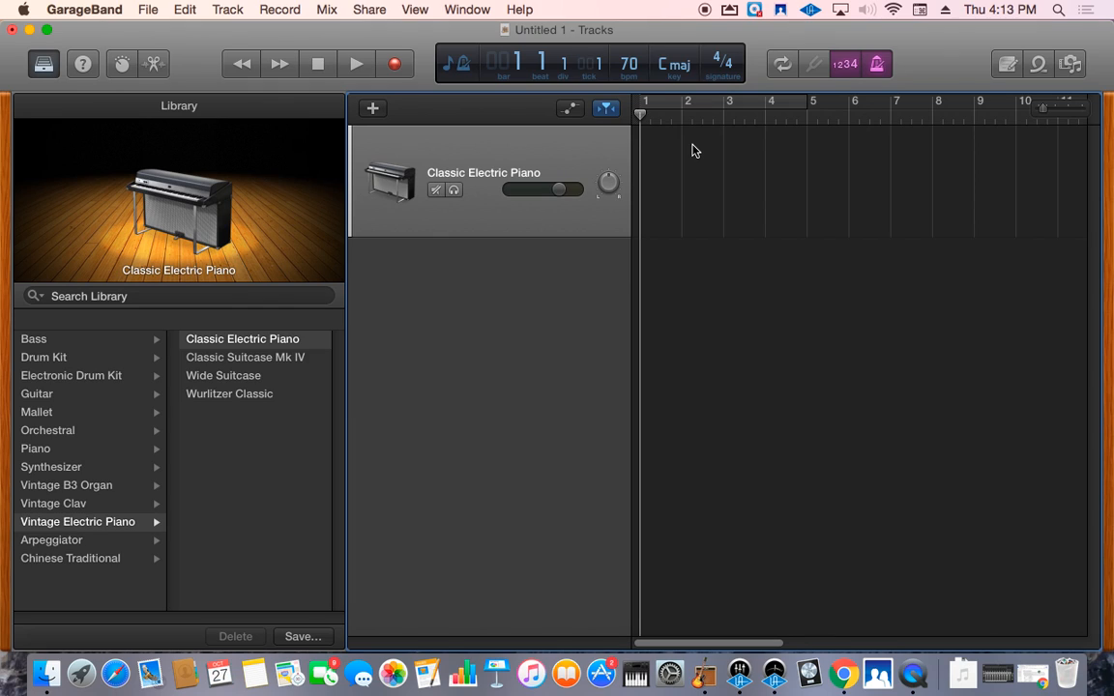
pyautogui.moveTo(404, 87)
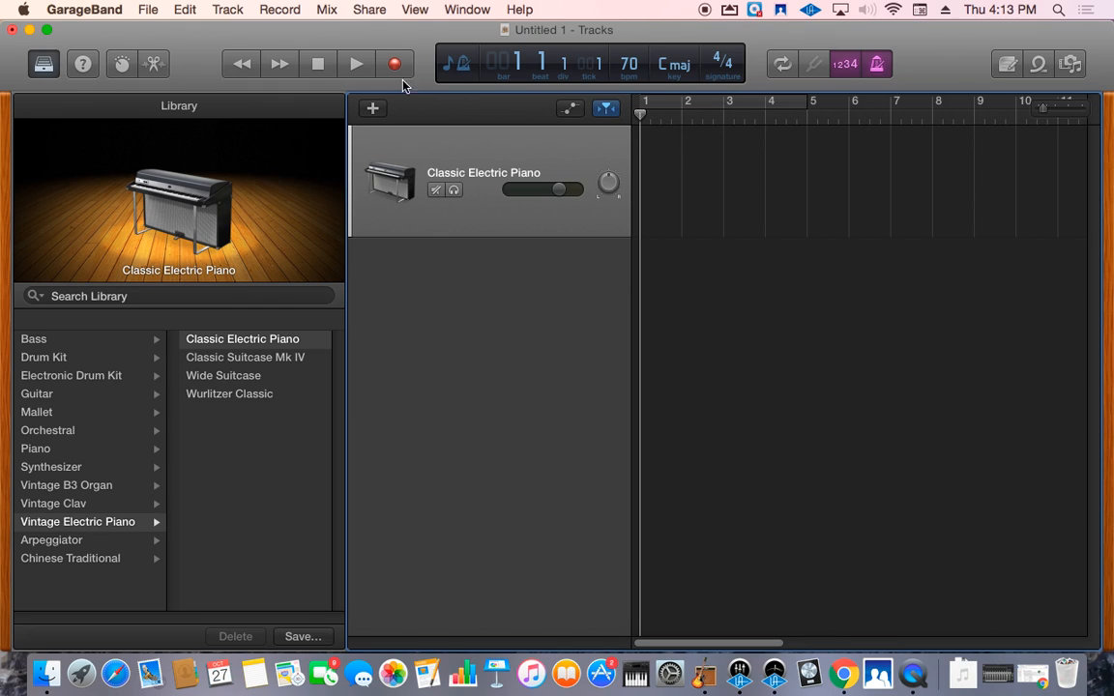
pyautogui.moveTo(395, 64)
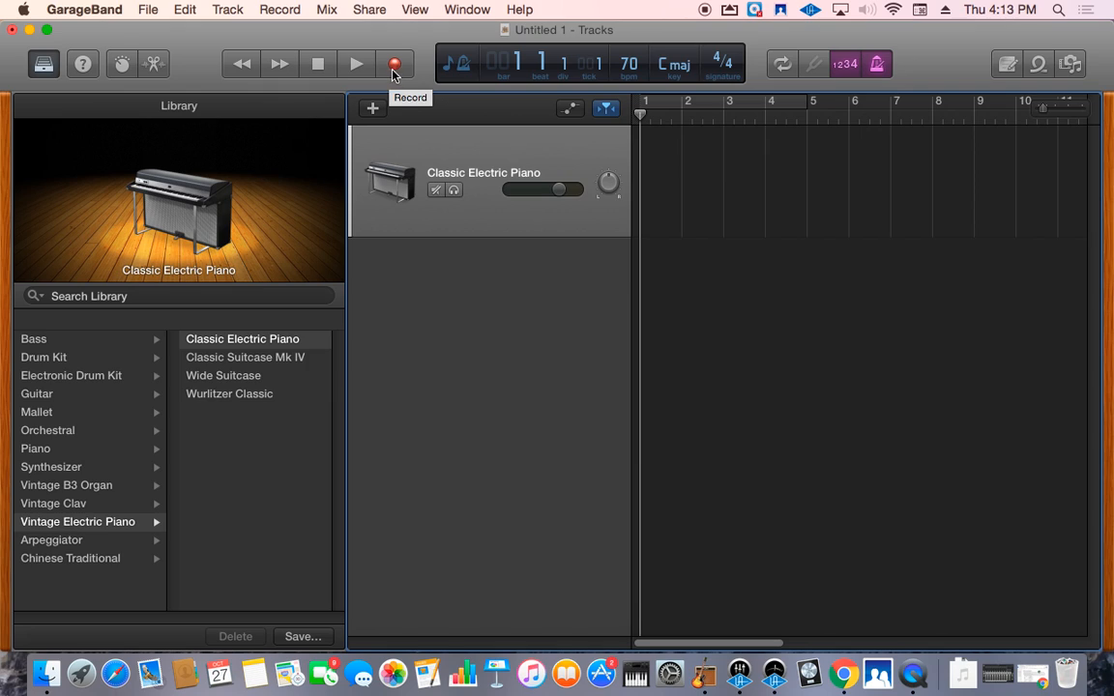
pyautogui.moveTo(408, 76)
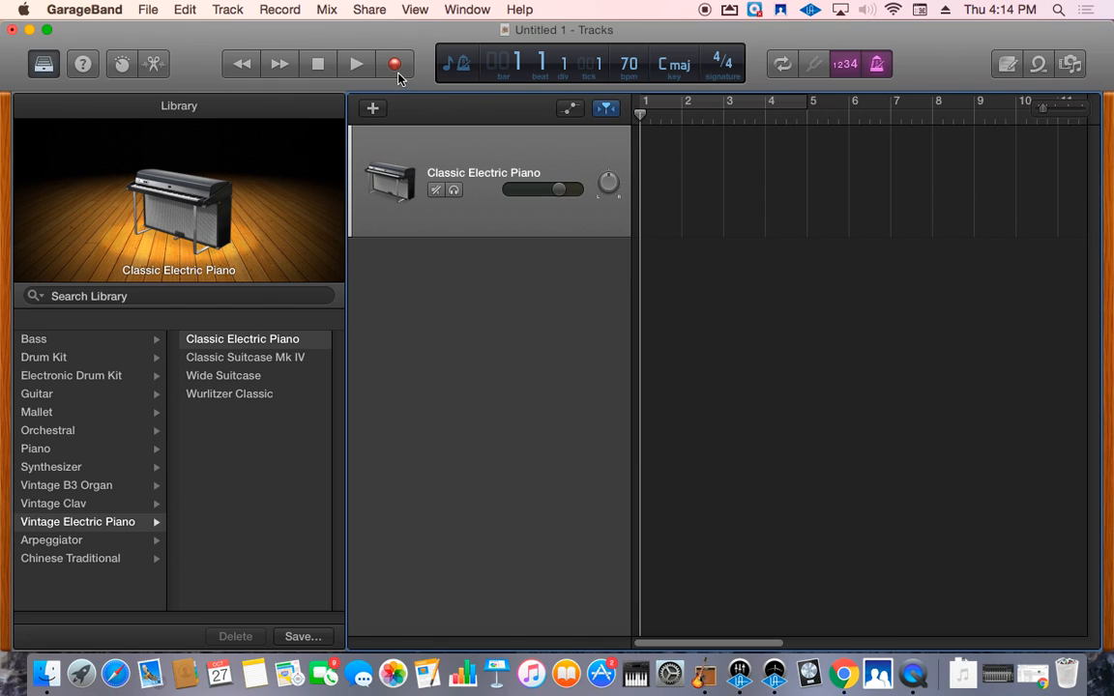
pyautogui.moveTo(400, 67)
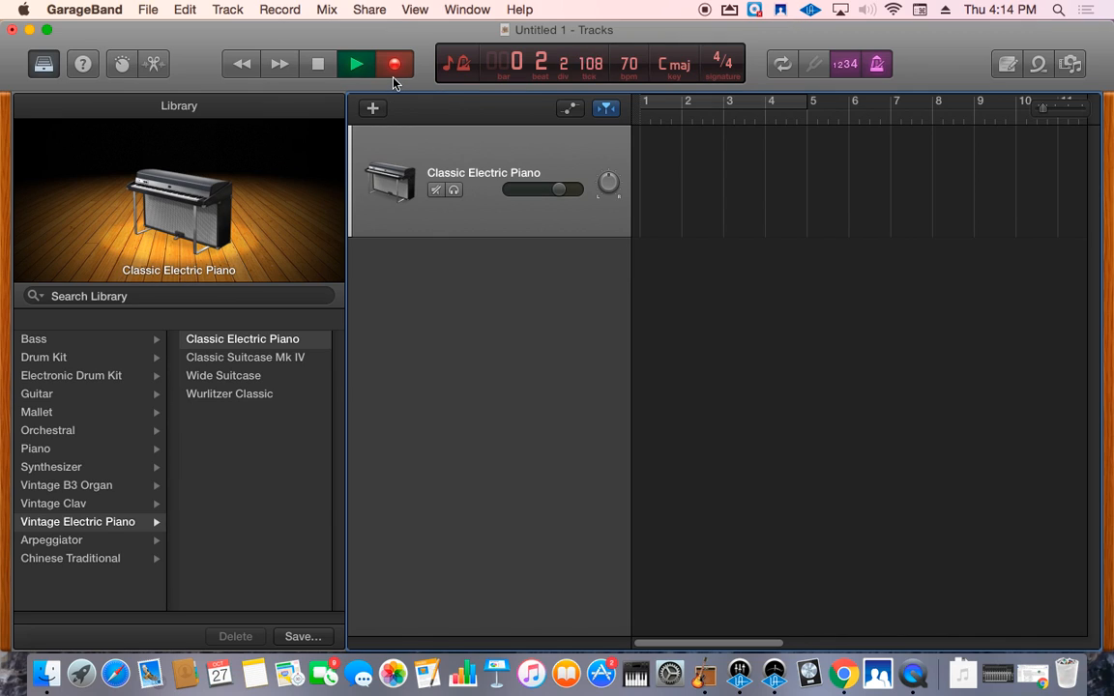
# - Record chords for about four bars, leaving a green region from bar 1 to 5
pyautogui.click(350, 64)
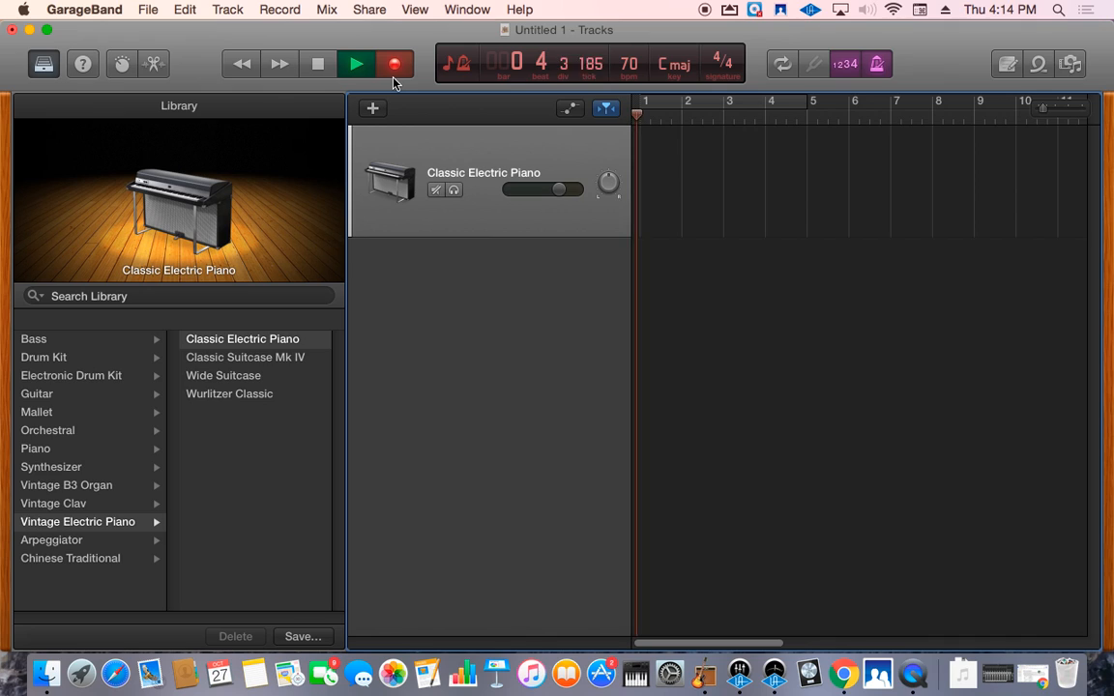
pyautogui.click(394, 62)
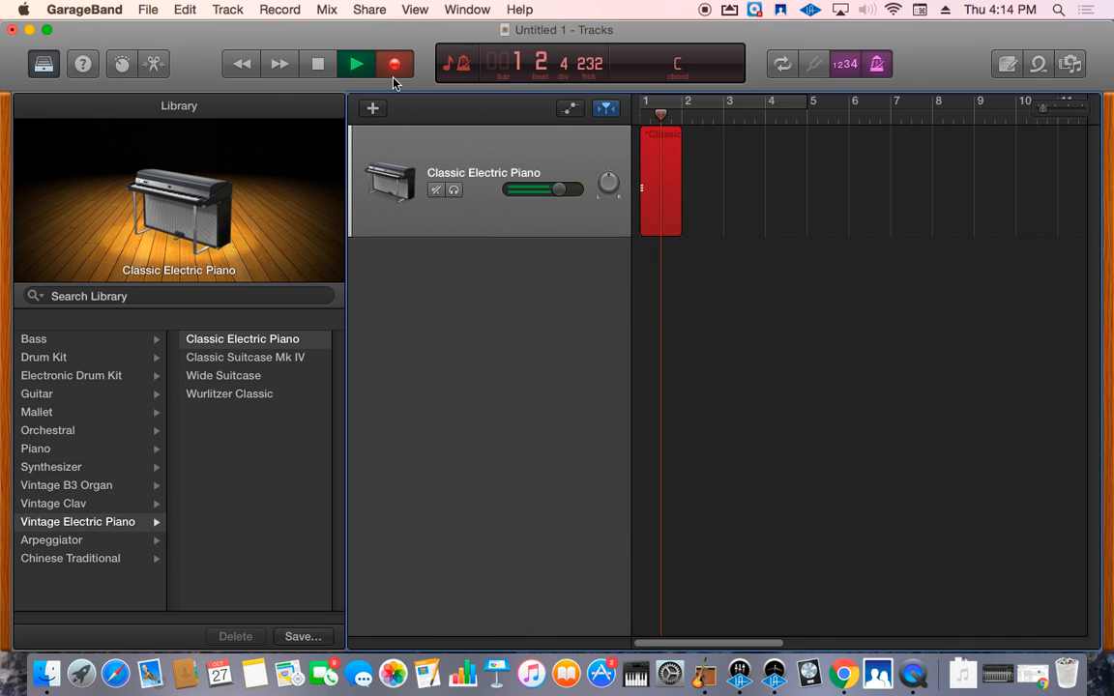
pyautogui.click(350, 64)
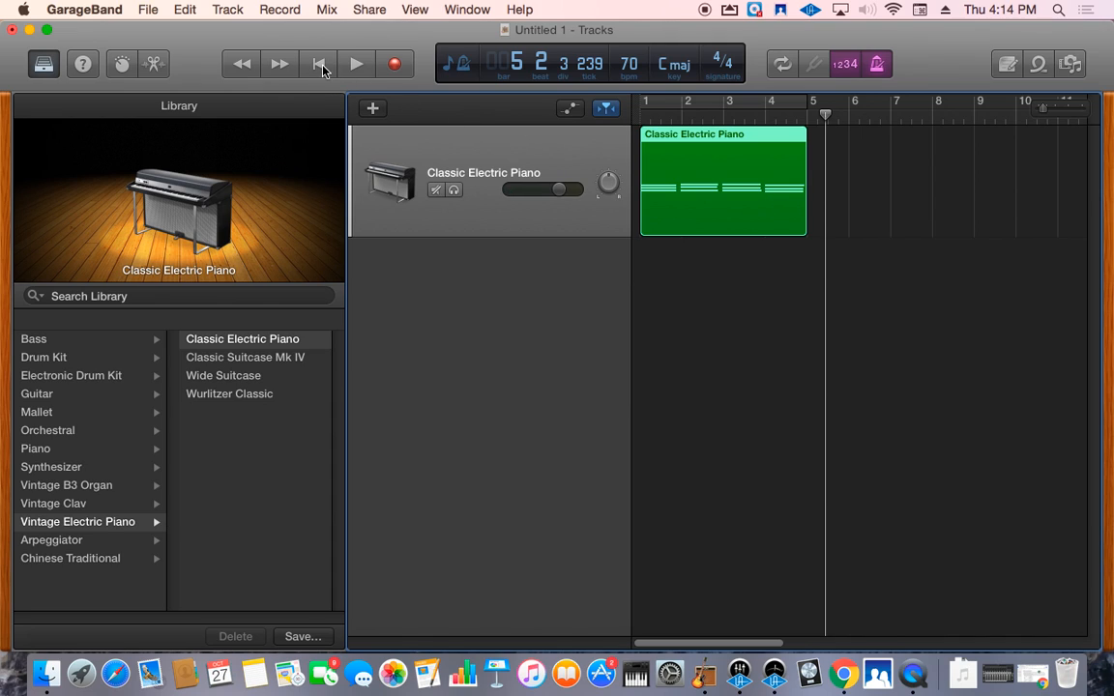
pyautogui.moveTo(321, 68)
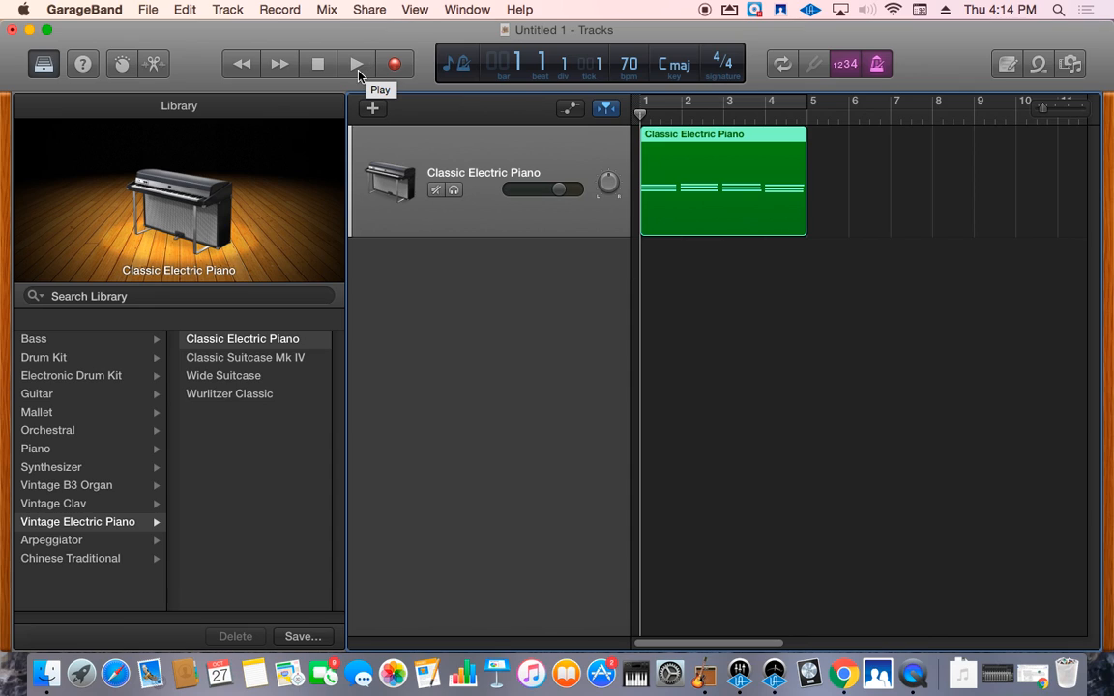
# - Play back the recorded Classic Electric Piano region from the start, stopping past bar 5
pyautogui.click(352, 64)
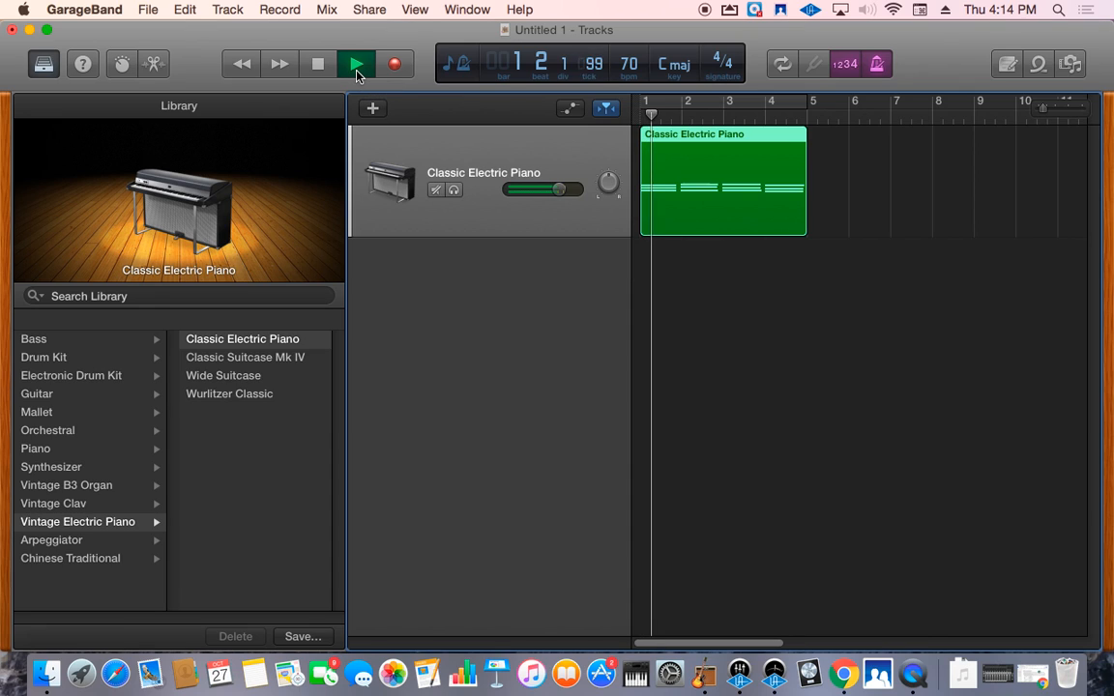
pyautogui.click(352, 64)
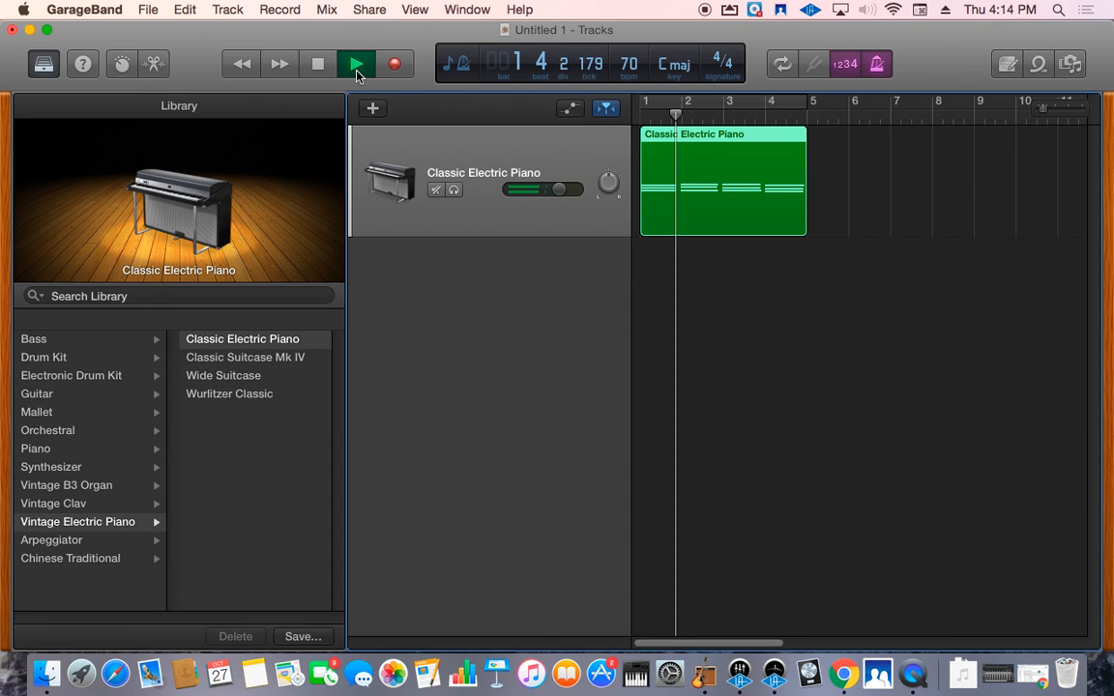
pyautogui.click(354, 64)
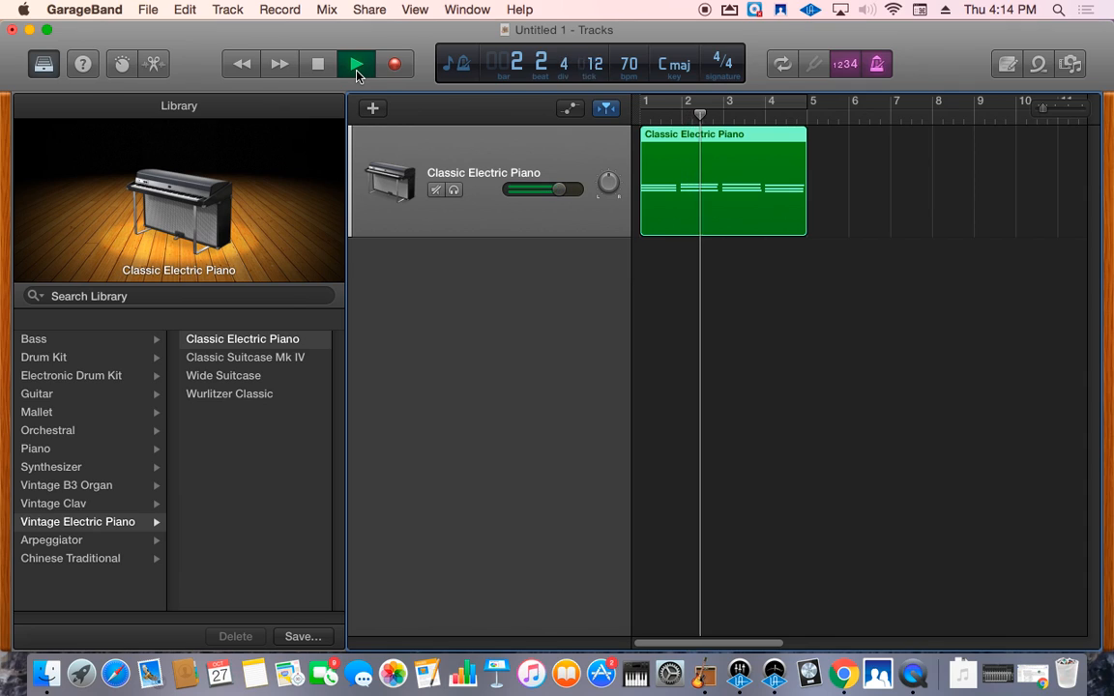
pyautogui.click(352, 64)
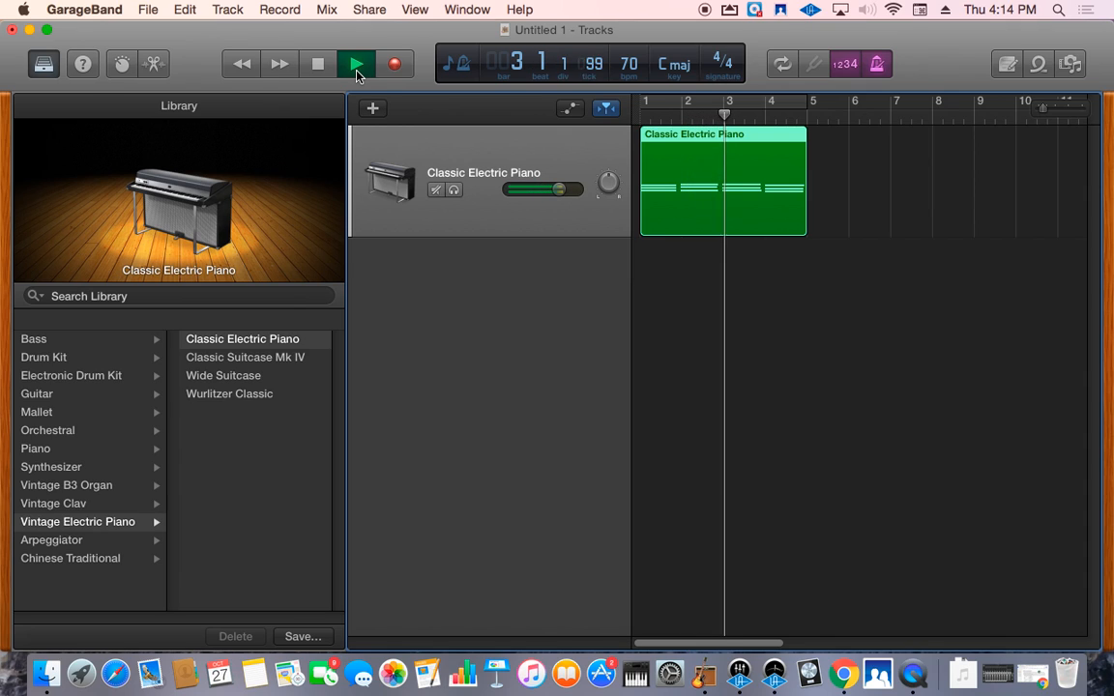
pyautogui.click(352, 64)
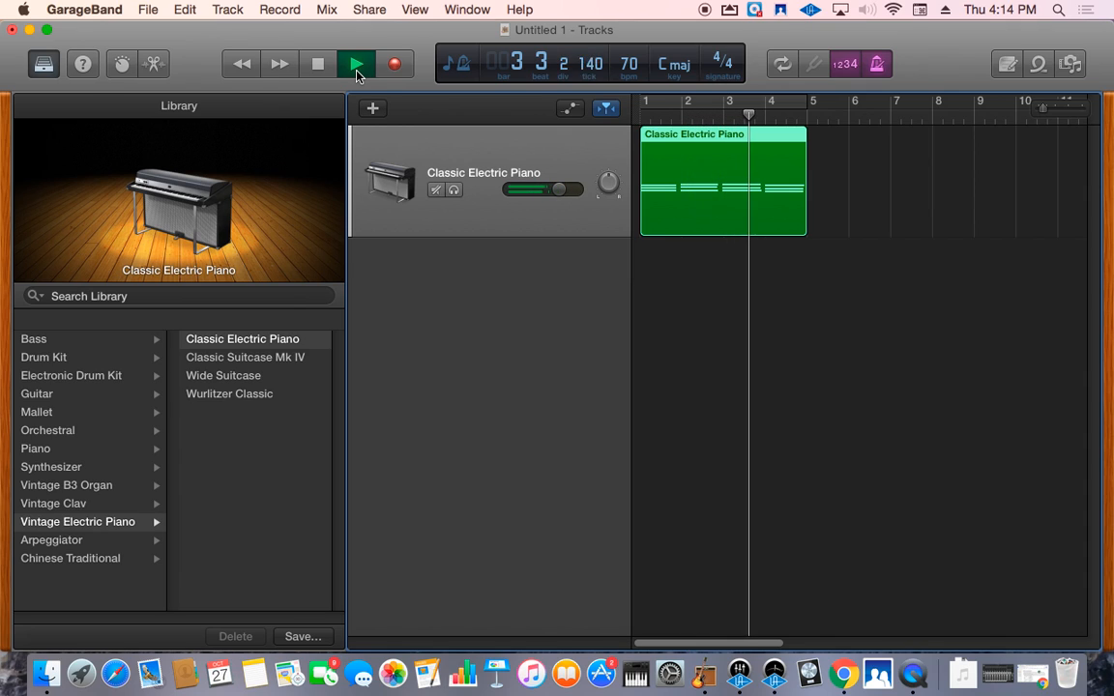
pyautogui.click(352, 63)
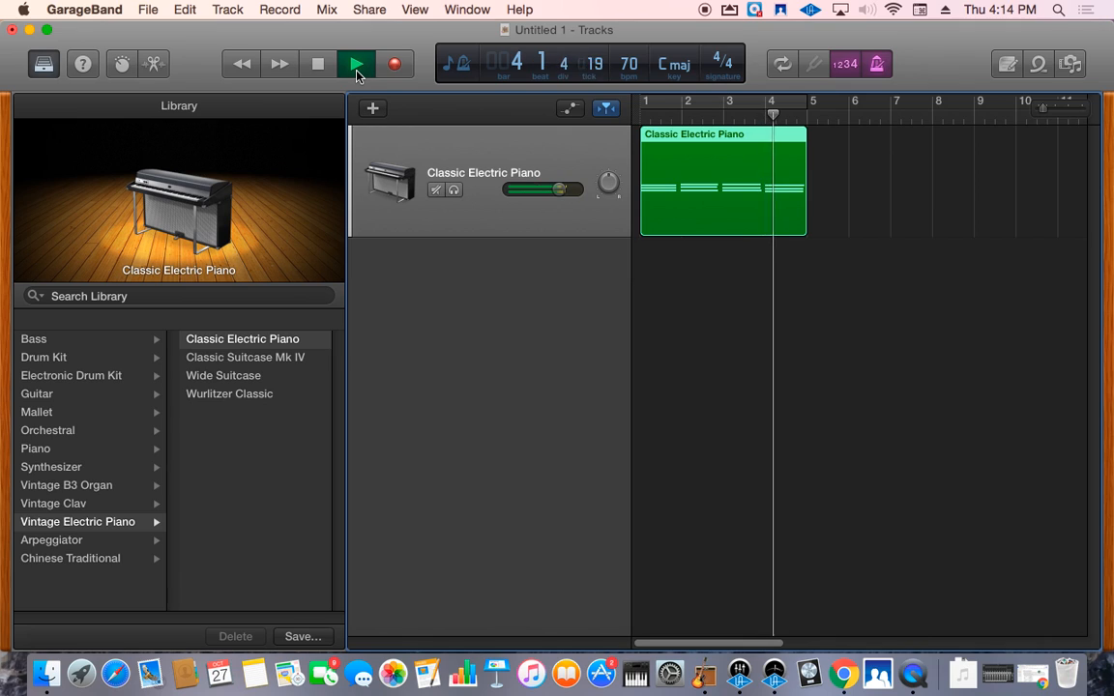
pyautogui.click(352, 64)
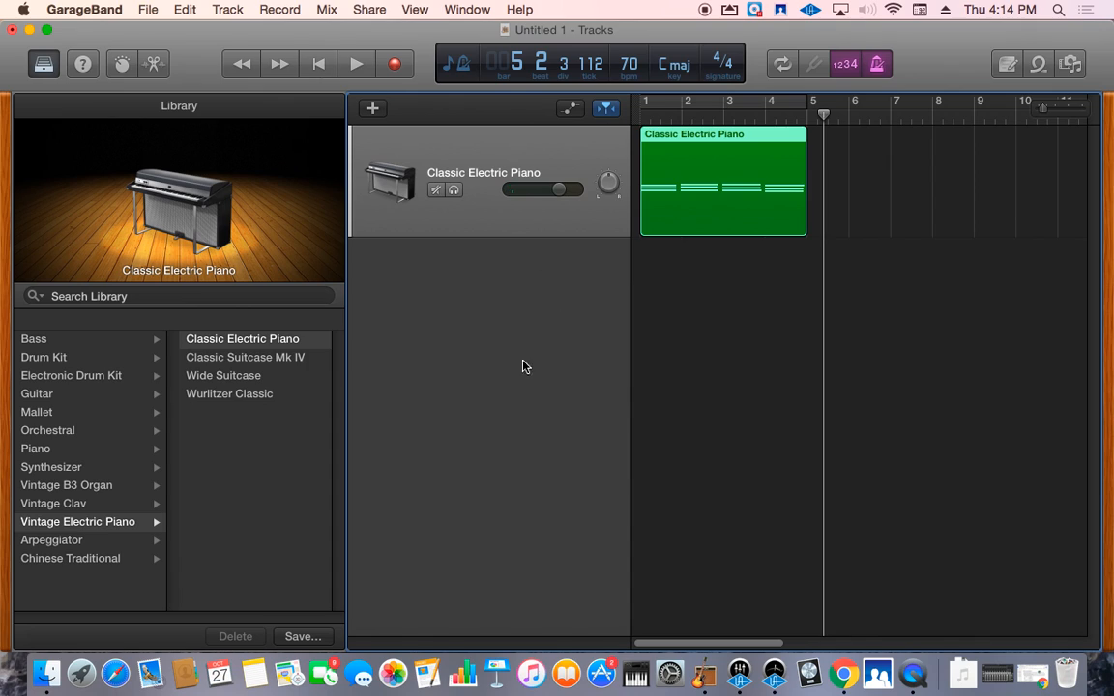
pyautogui.moveTo(435, 377)
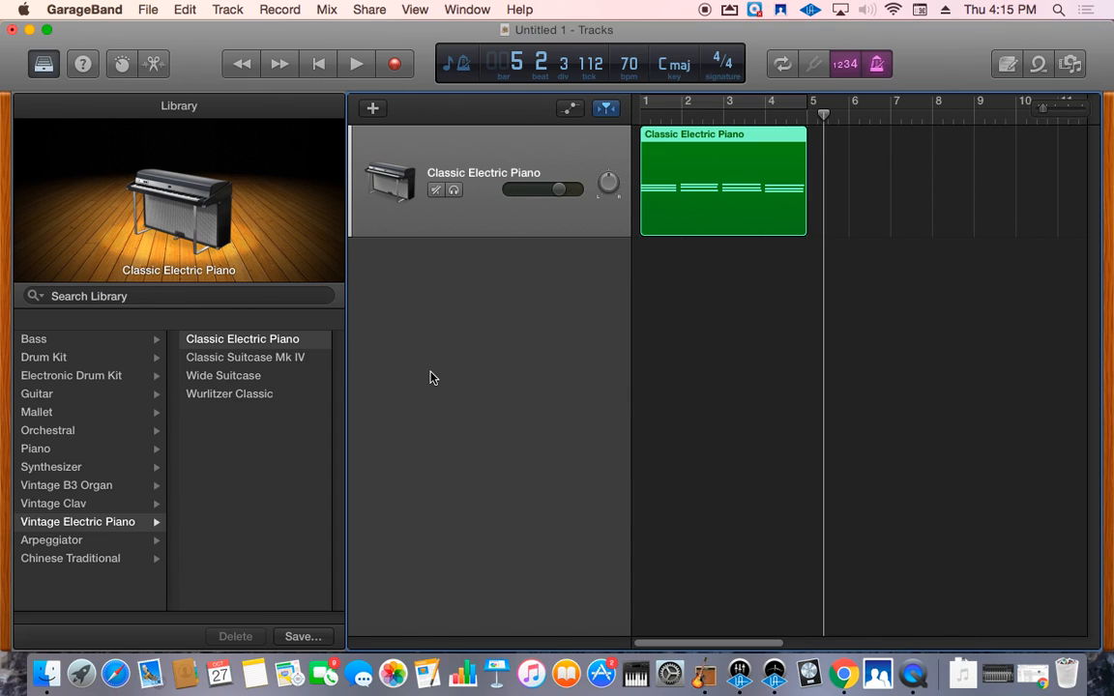
pyautogui.moveTo(476, 345)
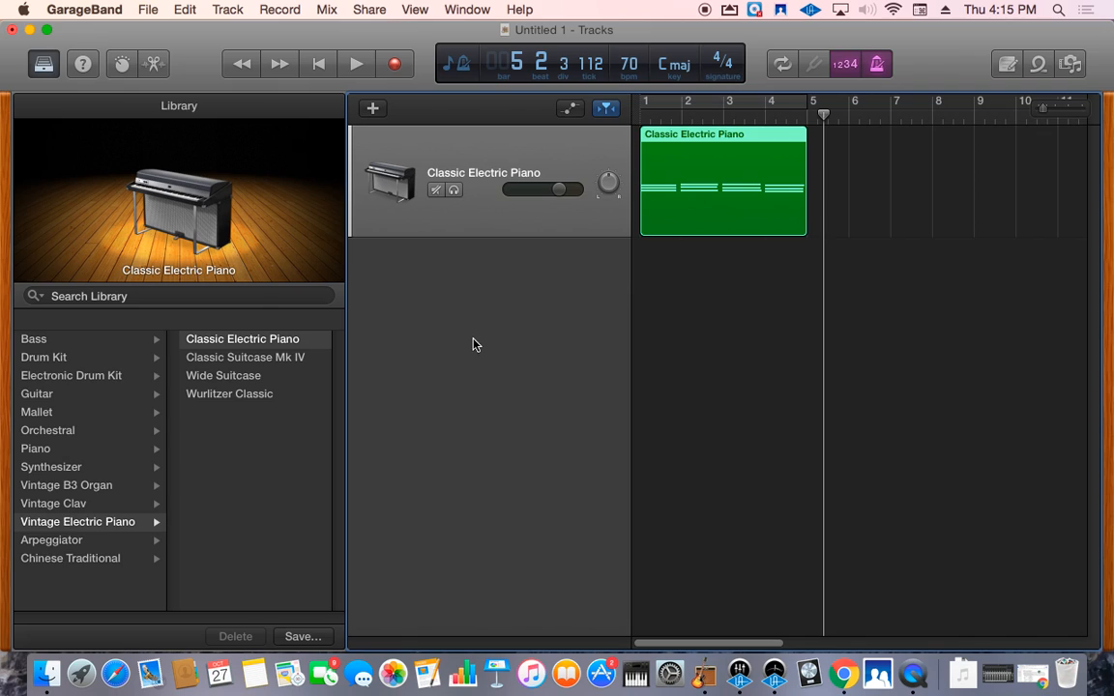